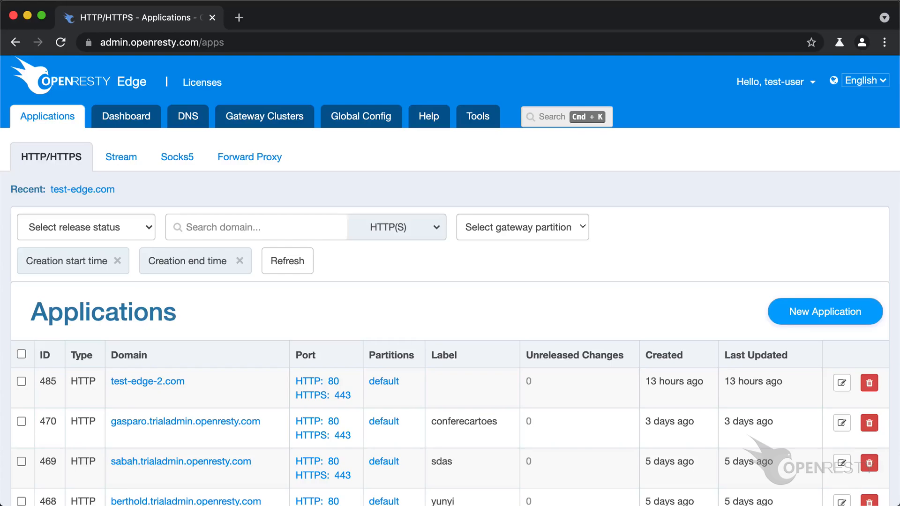
Step: Filter the Applications list by the domain test-edge.com
{"action": "left_click", "coordinate": [256, 227]}
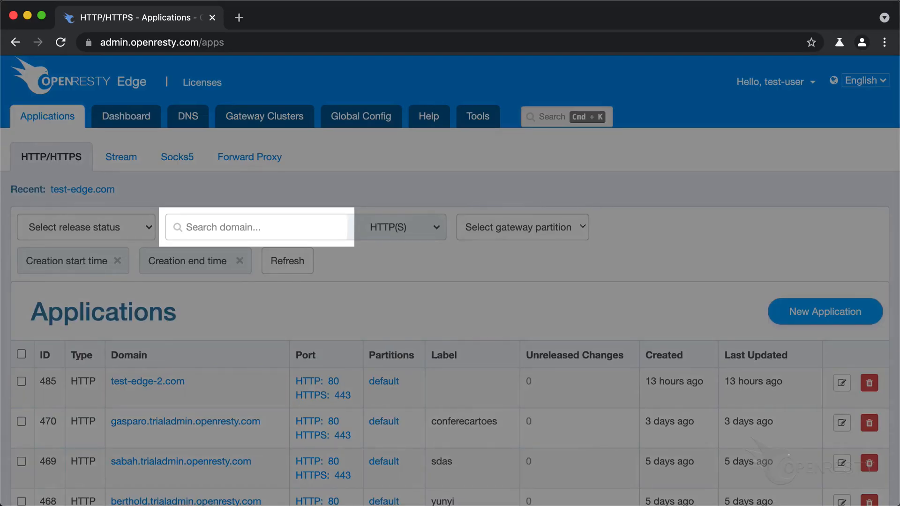
{"action": "type", "text": "test-edge.com"}
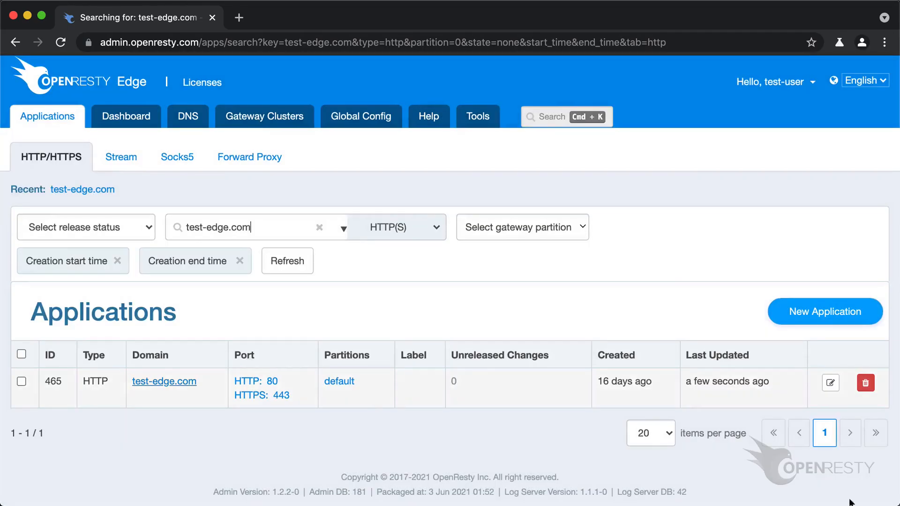
Step: Open the settings of the test-edge.com application
{"action": "left_click", "coordinate": [163, 381]}
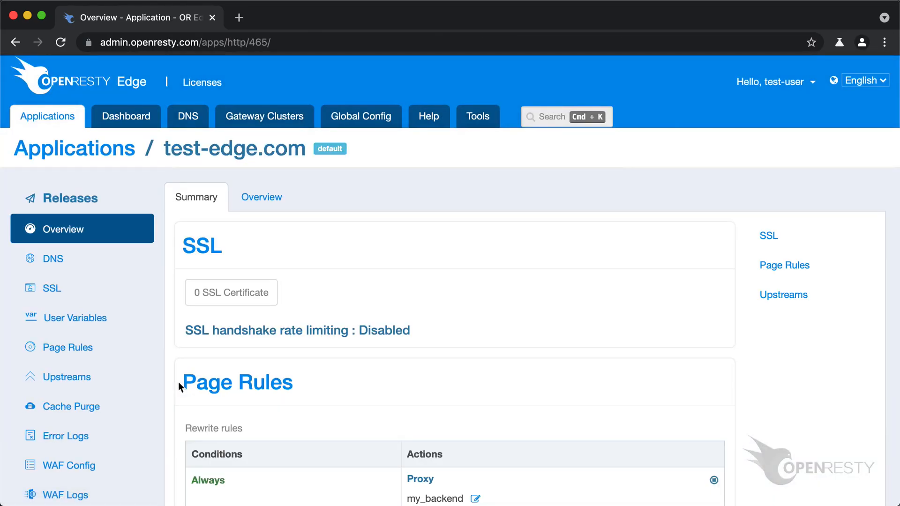
{"action": "scroll", "scroll_direction": "down", "scroll_amount": 3}
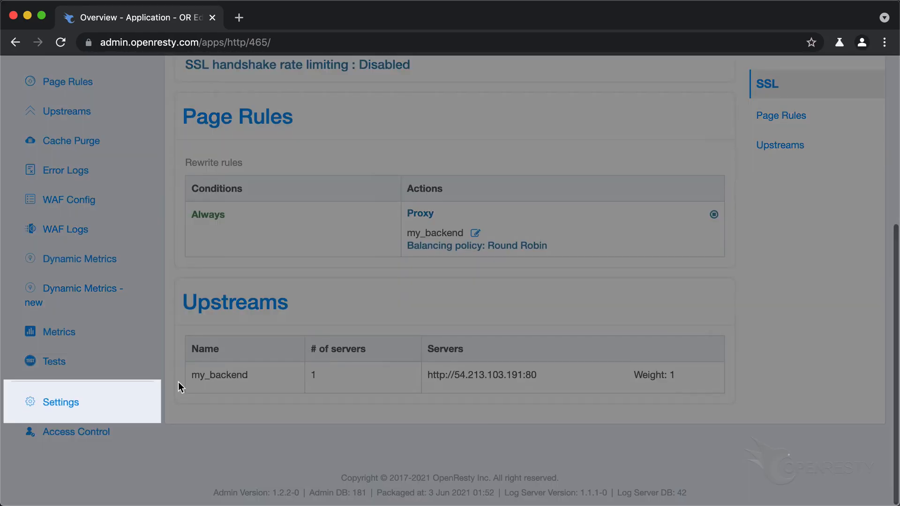
{"action": "left_click", "coordinate": [60, 401]}
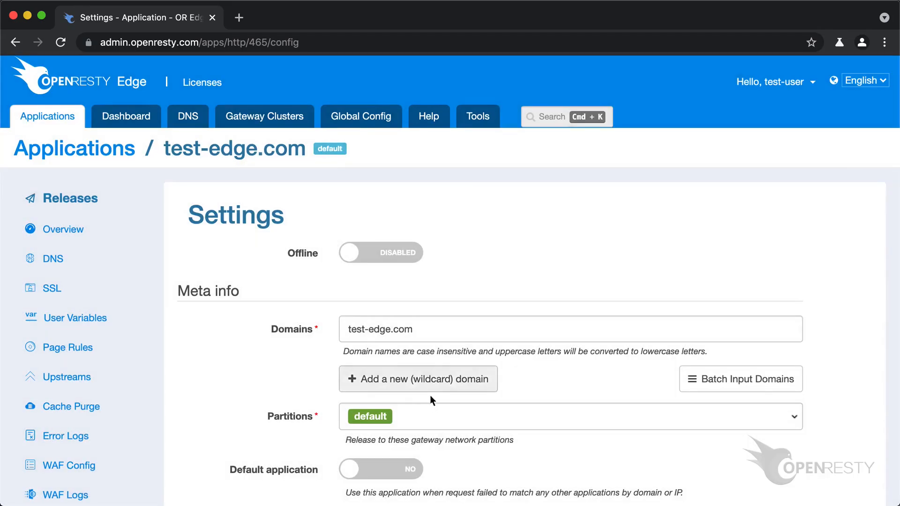
Step: Add the wildcard domain *.test-edge.com to the application and save it
{"action": "left_click", "coordinate": [418, 378]}
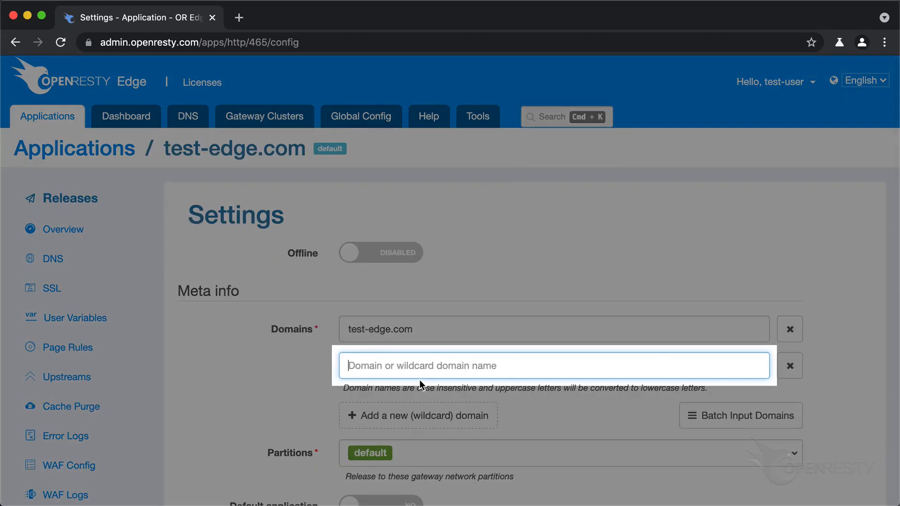
{"action": "type", "text": "*.test-edge.co"}
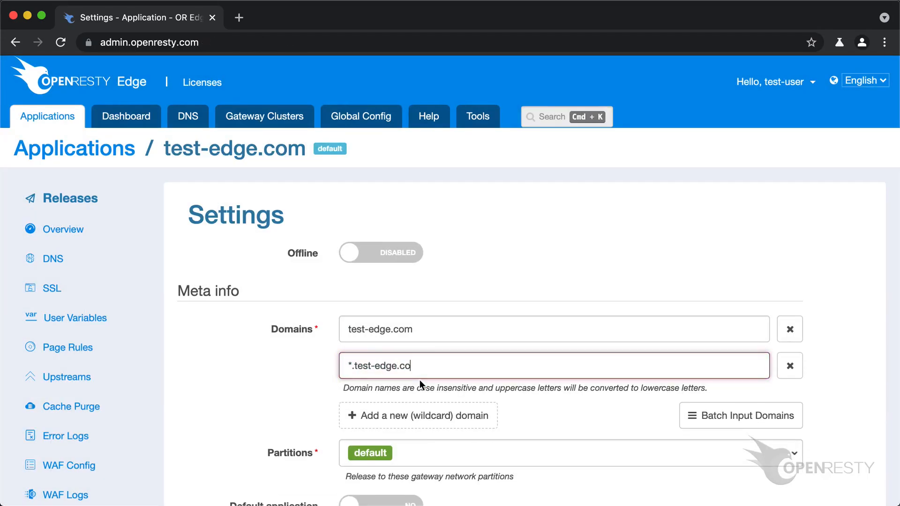
{"action": "scroll", "scroll_direction": "down", "scroll_amount": 3}
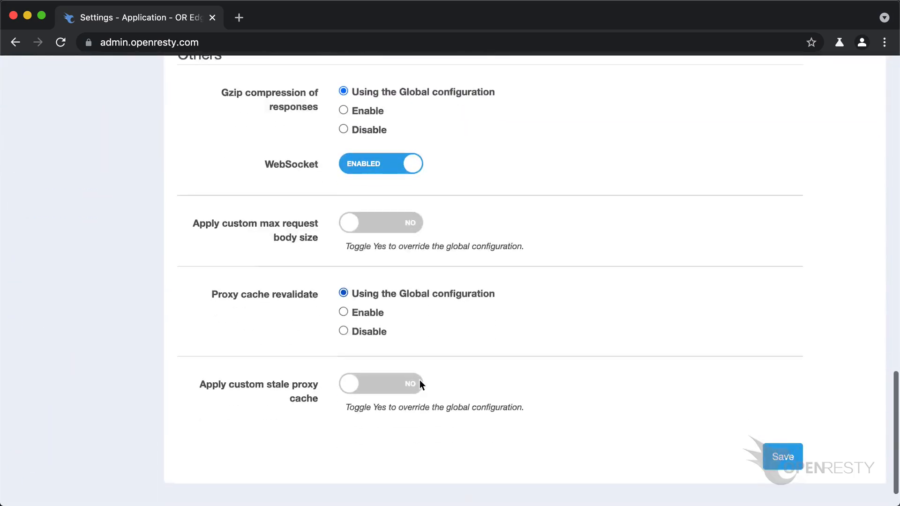
{"action": "scroll", "scroll_direction": "down", "scroll_amount": 3}
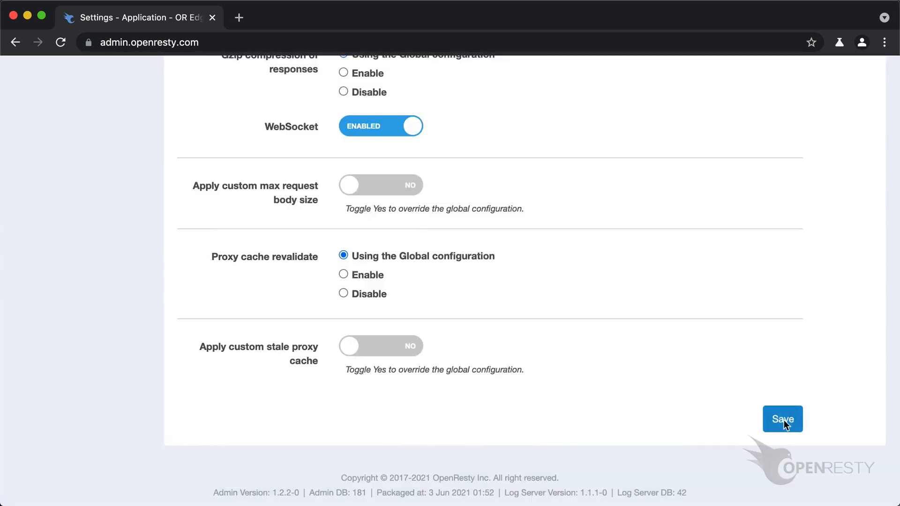
{"action": "left_click", "coordinate": [783, 419]}
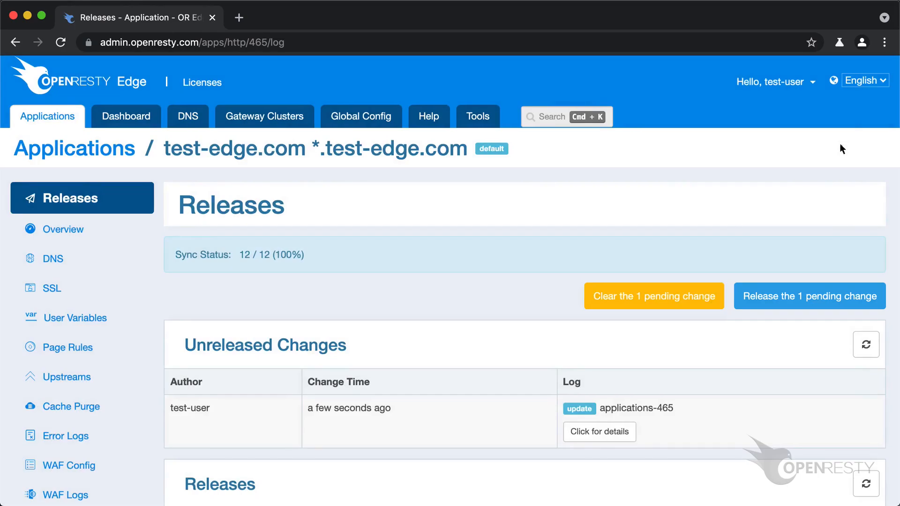
Step: Release the one pending domain change to the gateways and confirm
{"action": "left_click", "coordinate": [809, 296]}
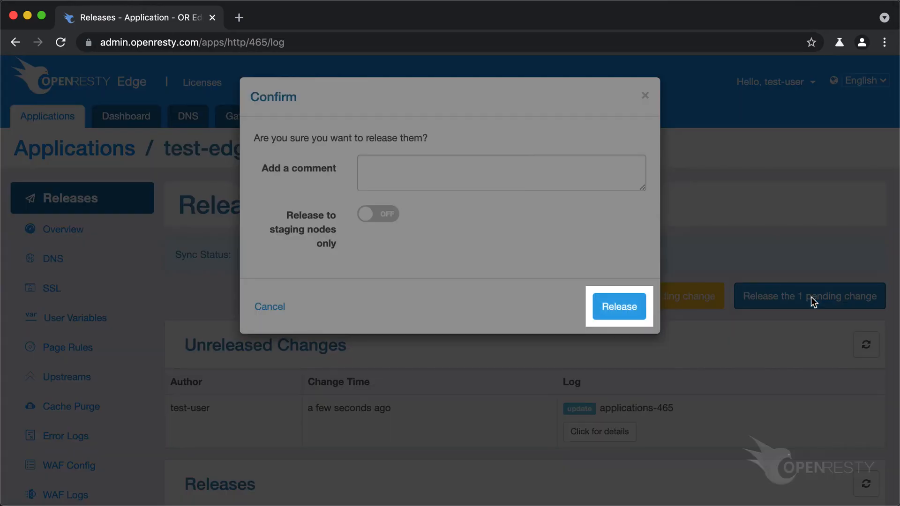
{"action": "left_click", "coordinate": [619, 306]}
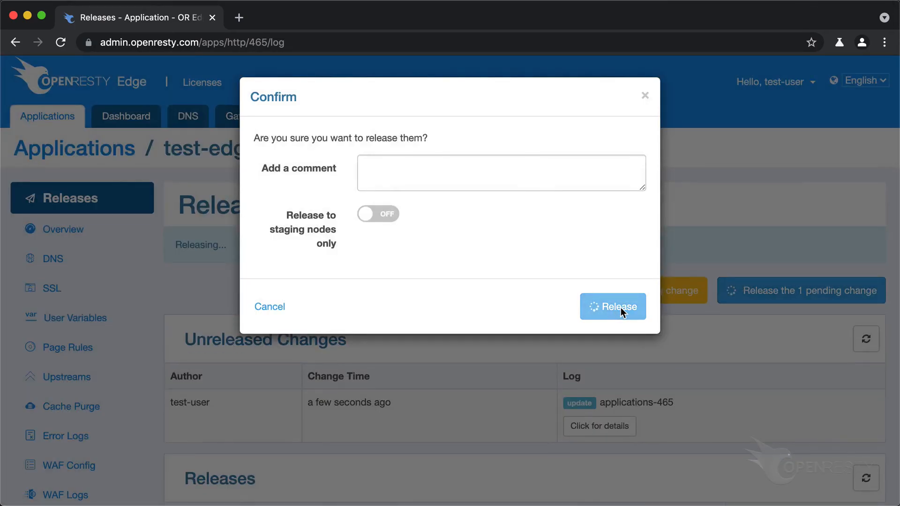
{"action": "left_click", "coordinate": [613, 306]}
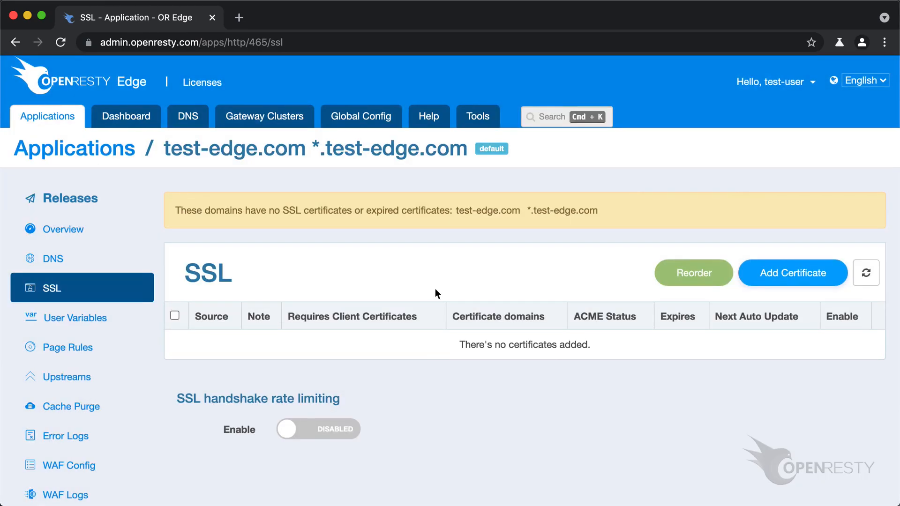
{"action": "mouse_move", "coordinate": [793, 273]}
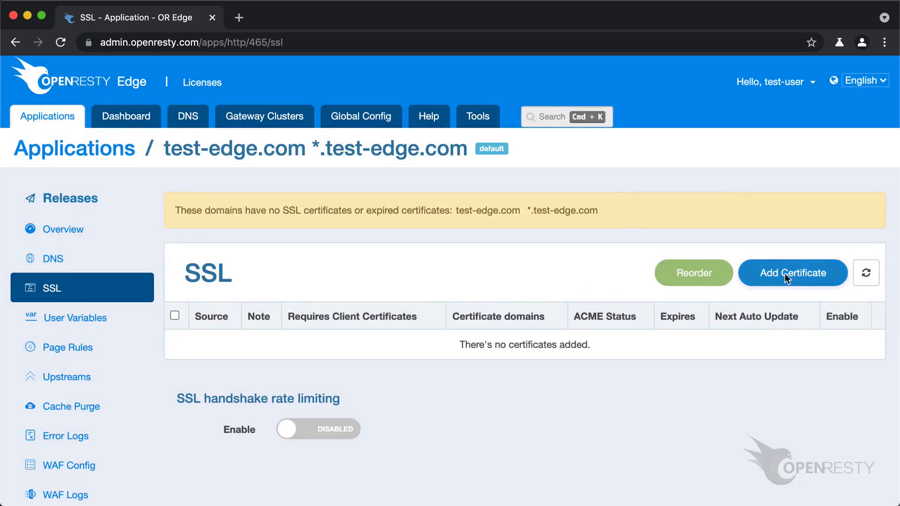
Step: Start a new certificate from the application's empty SSL page
{"action": "left_click", "coordinate": [793, 273]}
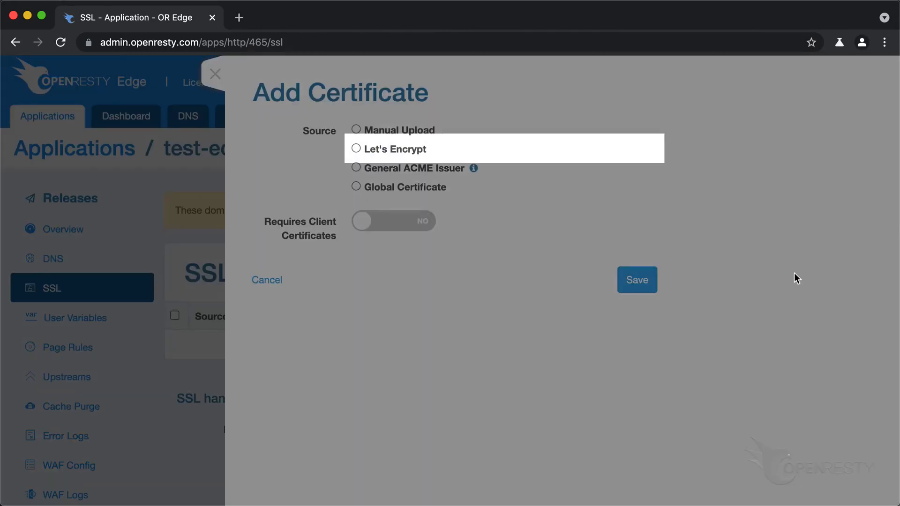
Step: Choose Let's Encrypt as source with domains test-edge.com and api.test-edge.com
{"action": "left_click", "coordinate": [356, 149]}
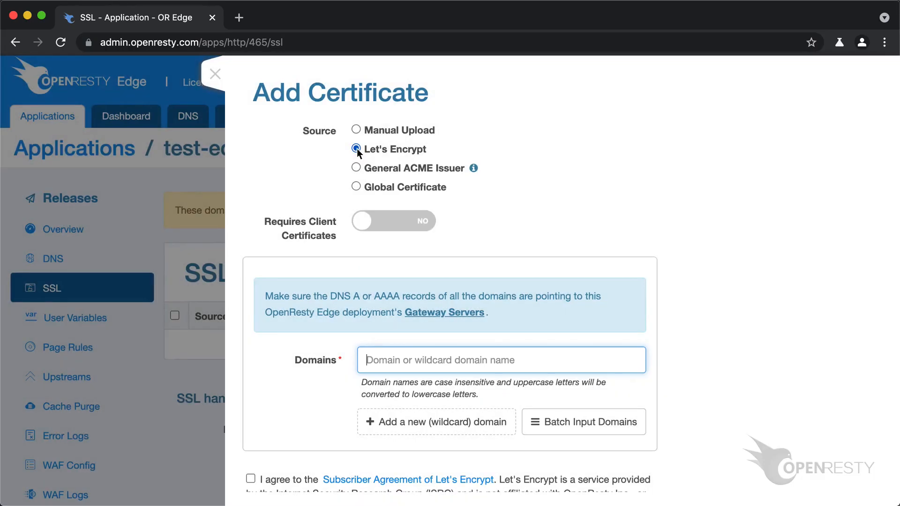
{"action": "type", "text": "test-edge.com"}
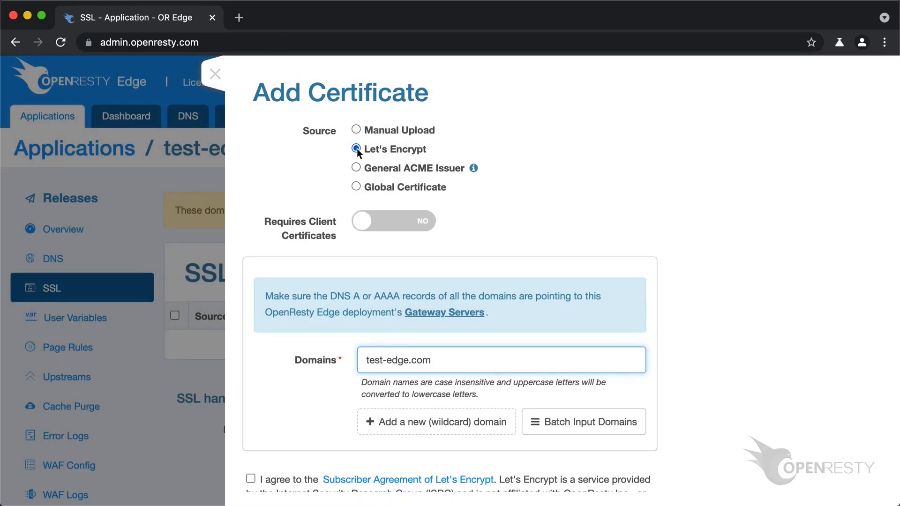
{"action": "scroll", "scroll_direction": "down", "scroll_amount": 3}
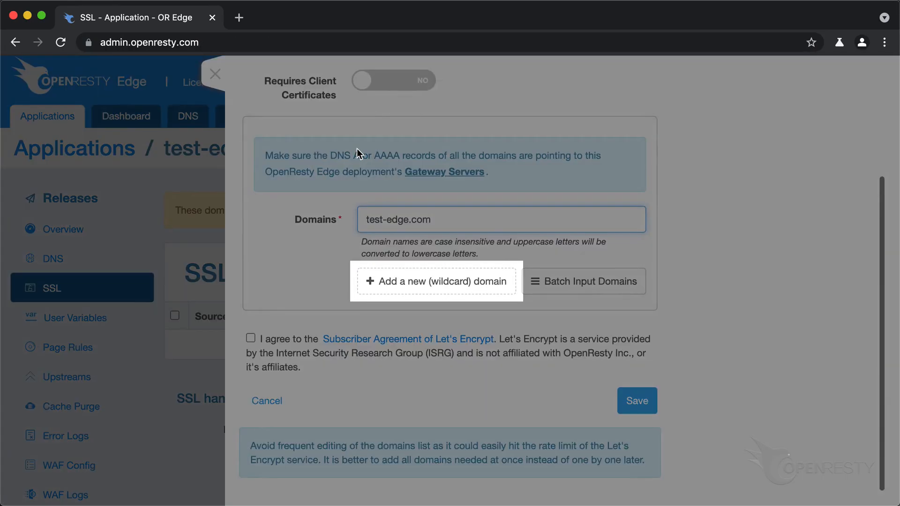
{"action": "left_click", "coordinate": [436, 281]}
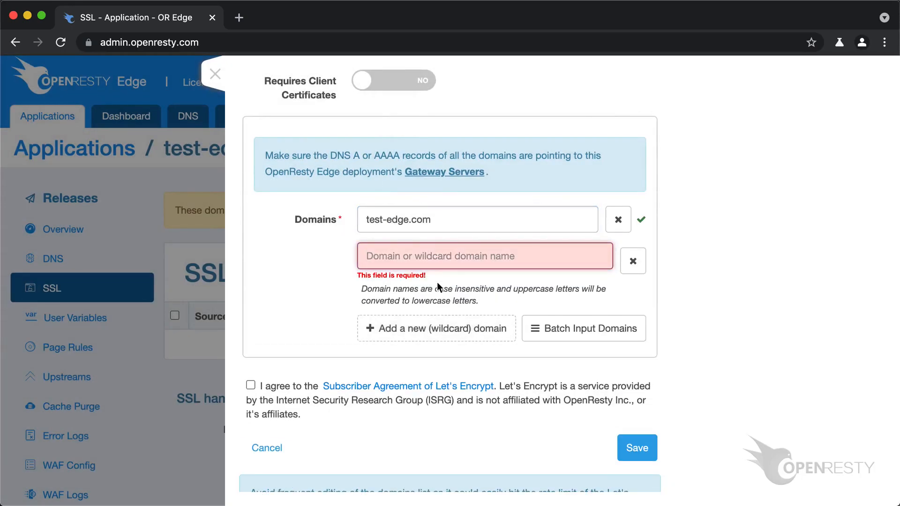
{"action": "type", "text": "api.test-edge.com"}
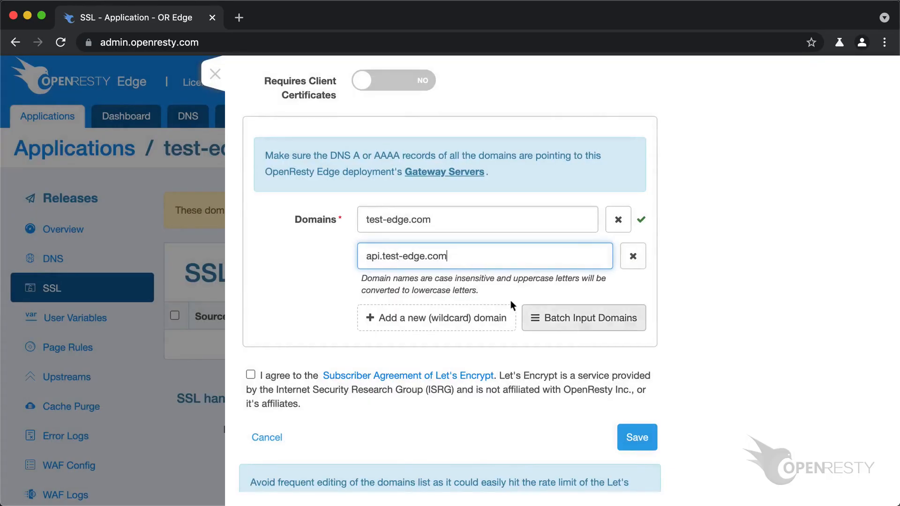
Step: Open Batch Input Domains and cancel it without changes
{"action": "left_click", "coordinate": [583, 317]}
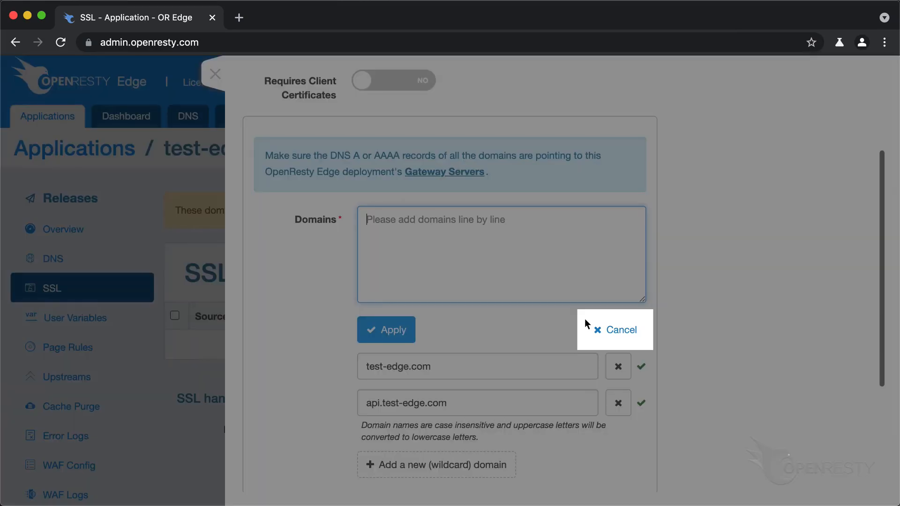
{"action": "left_click", "coordinate": [620, 330]}
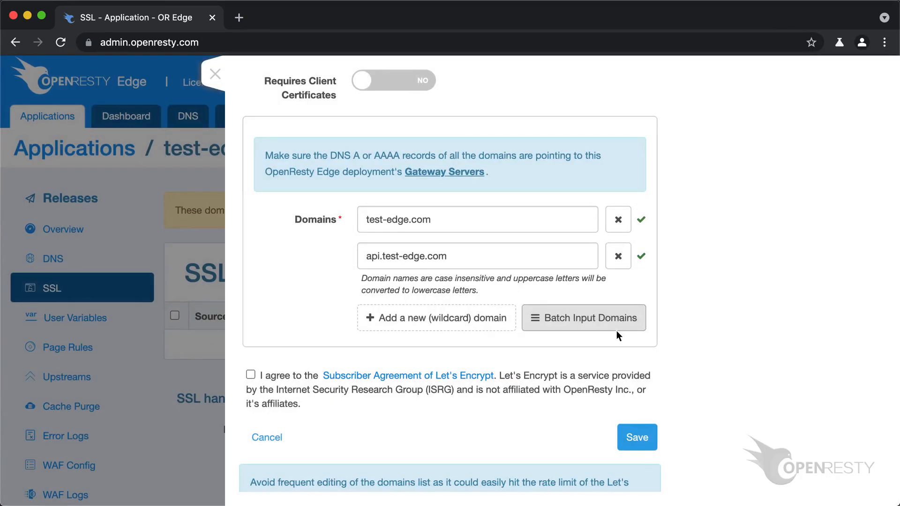
{"action": "scroll", "scroll_direction": "up", "scroll_amount": 3}
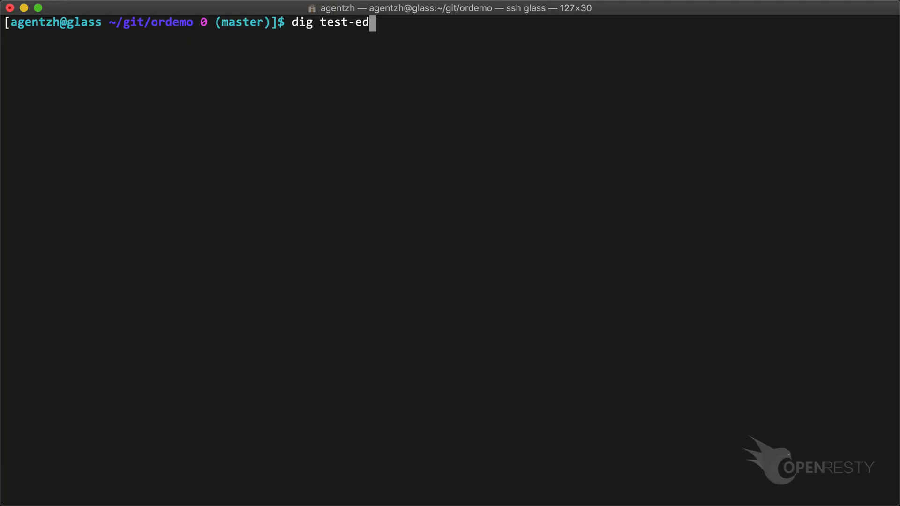
Step: Run dig lookups for test-edge.com and api.test-edge.com in the terminal
{"action": "key", "text": "Return"}
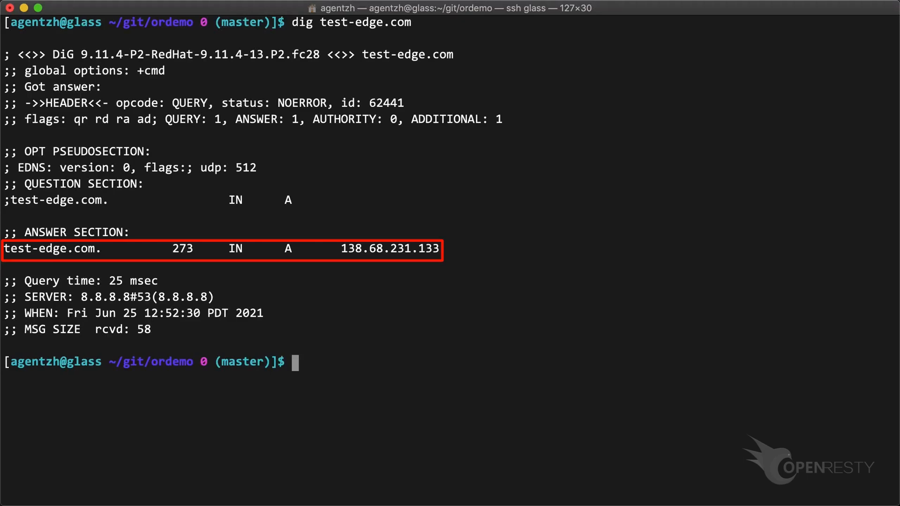
{"action": "type", "text": "dig api.test-edge.com"}
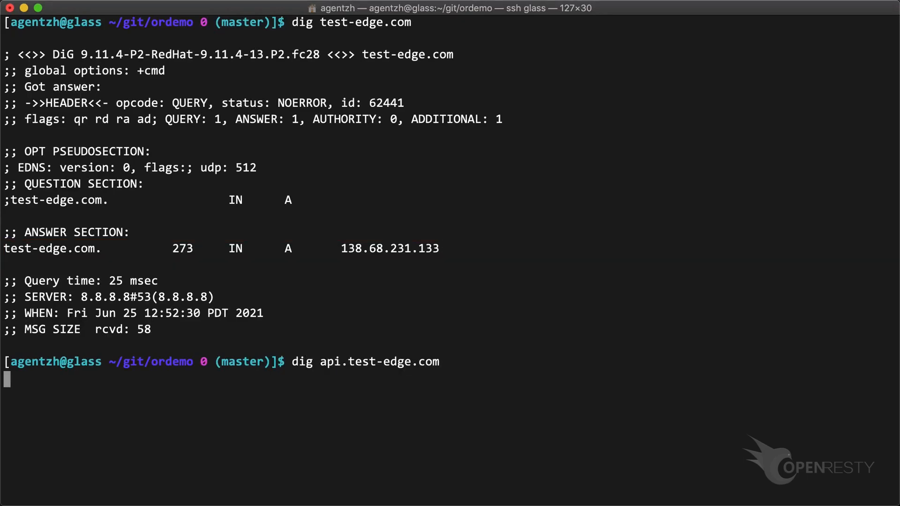
{"action": "key", "text": "Return"}
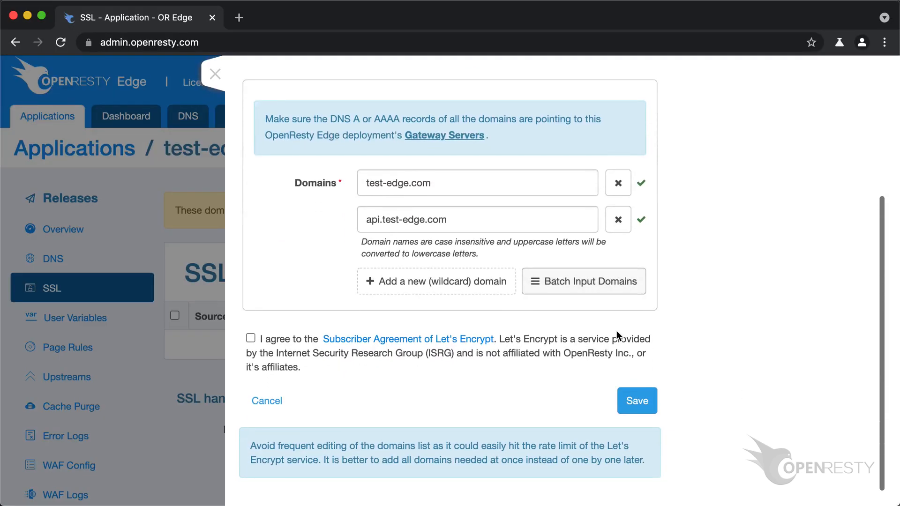
Step: Accept the Let's Encrypt Subscriber Agreement and save the certificate
{"action": "left_click", "coordinate": [251, 338]}
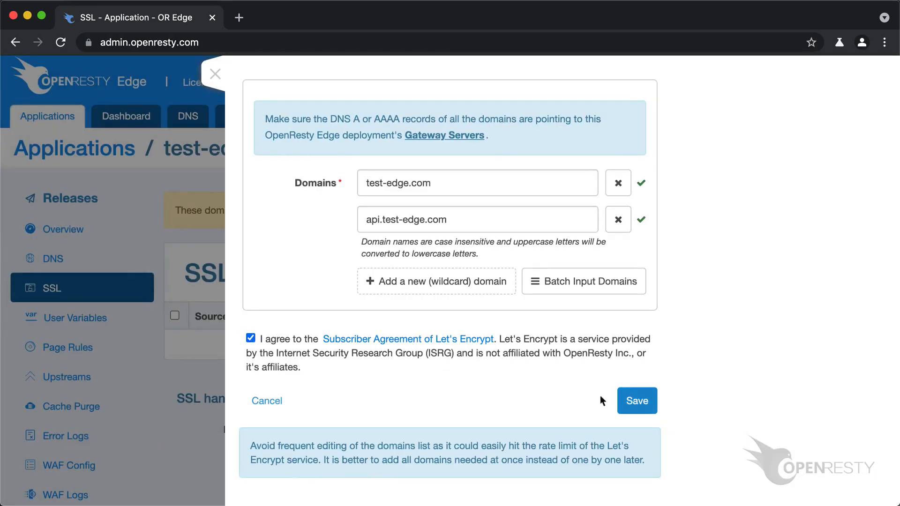
{"action": "left_click", "coordinate": [636, 401]}
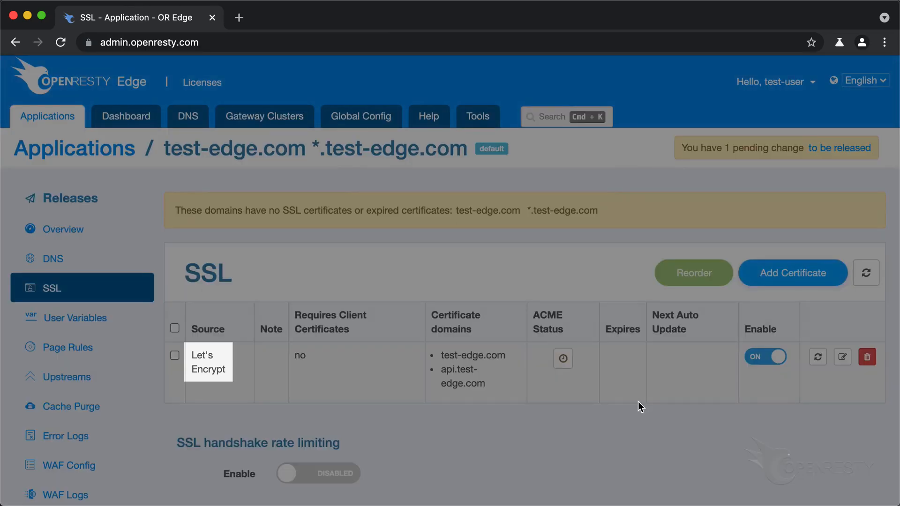
{"action": "mouse_move", "coordinate": [473, 374]}
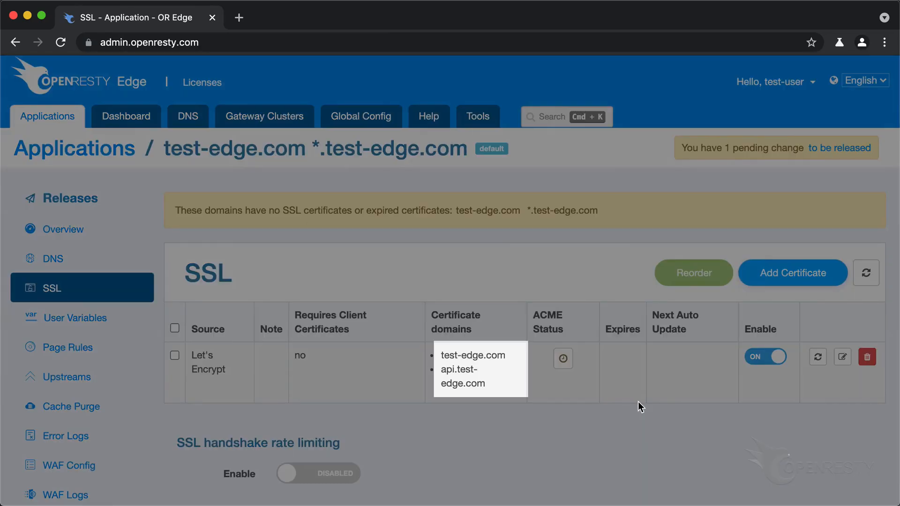
{"action": "mouse_move", "coordinate": [641, 407]}
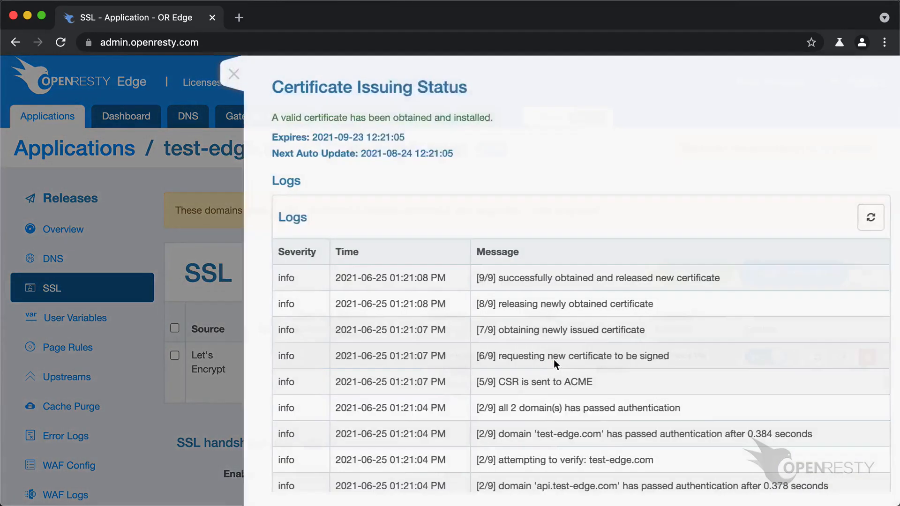
{"action": "scroll", "scroll_direction": "down", "scroll_amount": 3}
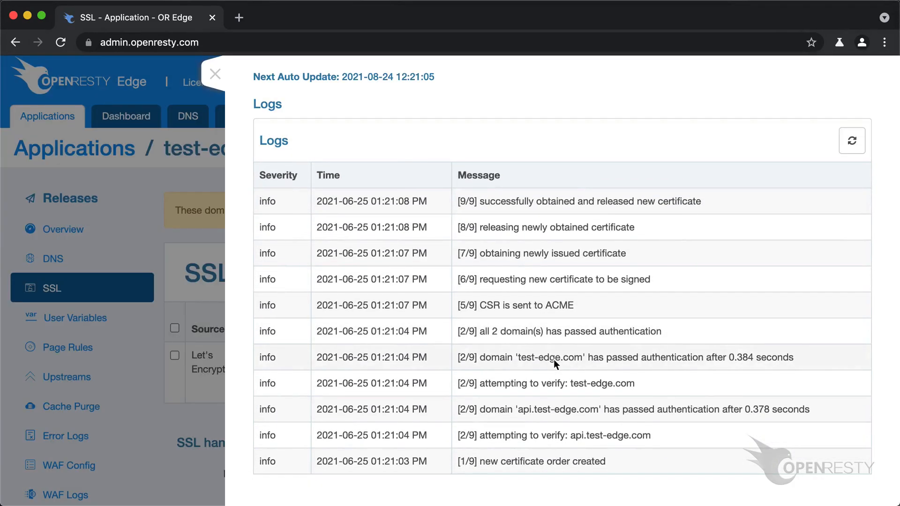
{"action": "scroll", "scroll_direction": "up", "scroll_amount": 3}
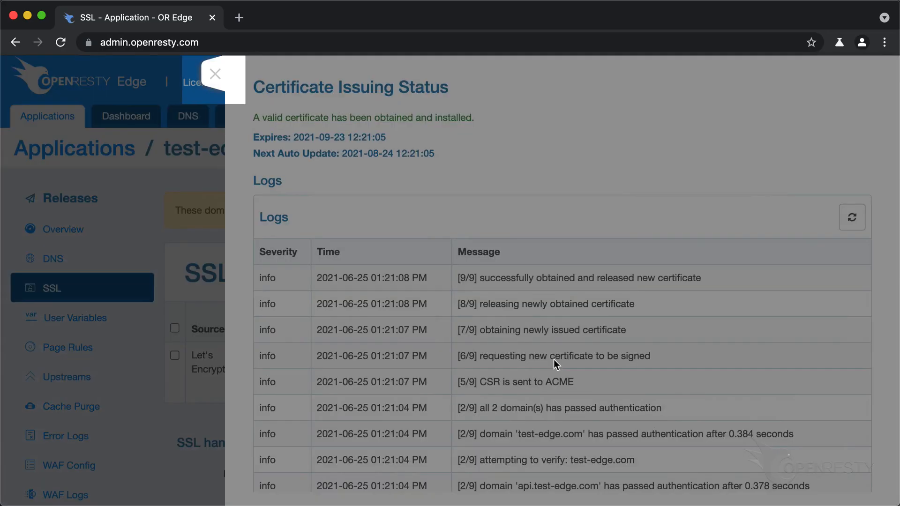
Step: Close the certificate issuing status panel to return to the SSL list
{"action": "left_click", "coordinate": [215, 74]}
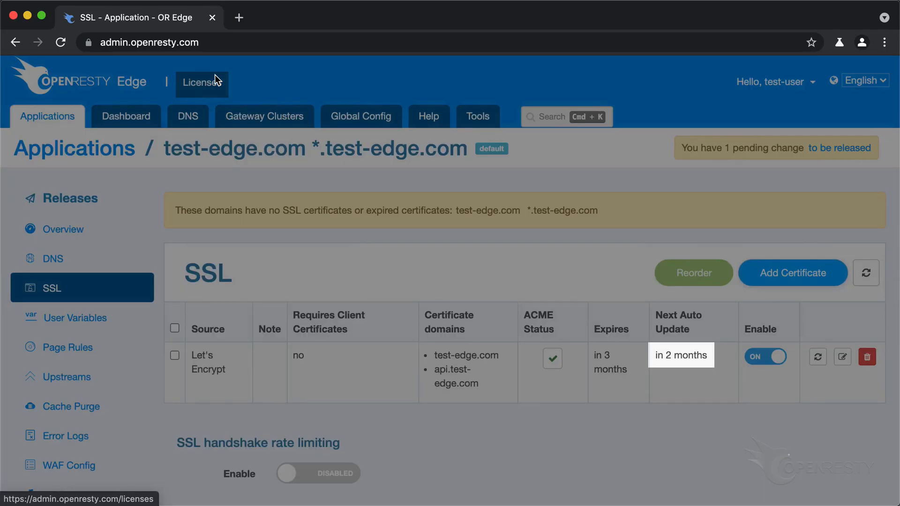
{"action": "mouse_move", "coordinate": [681, 355]}
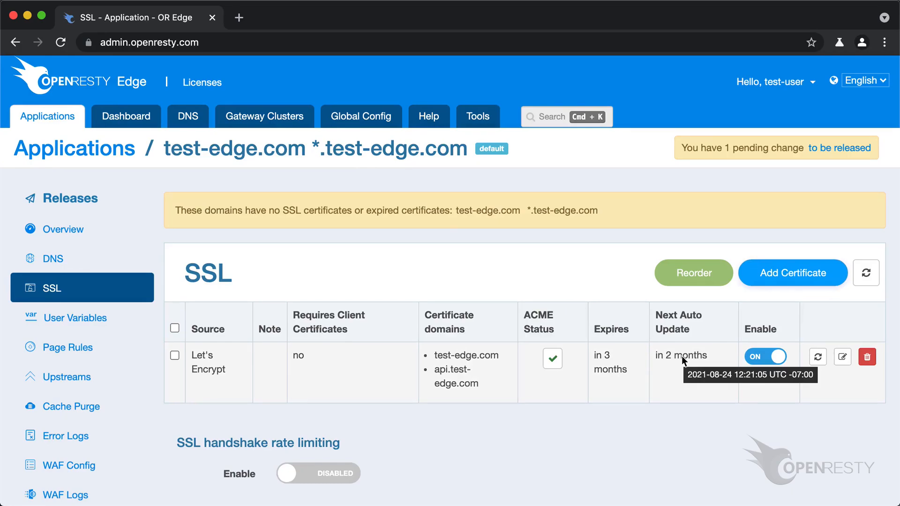
{"action": "mouse_move", "coordinate": [766, 361]}
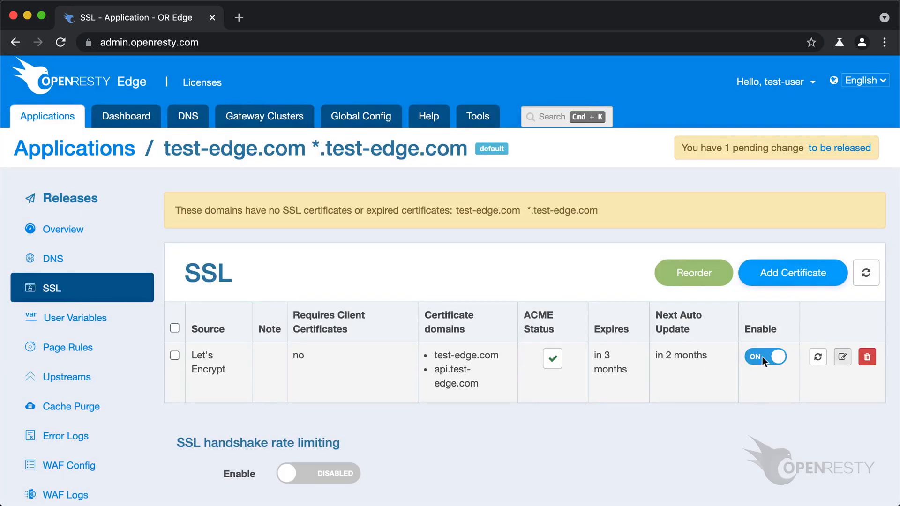
{"action": "left_click", "coordinate": [842, 357]}
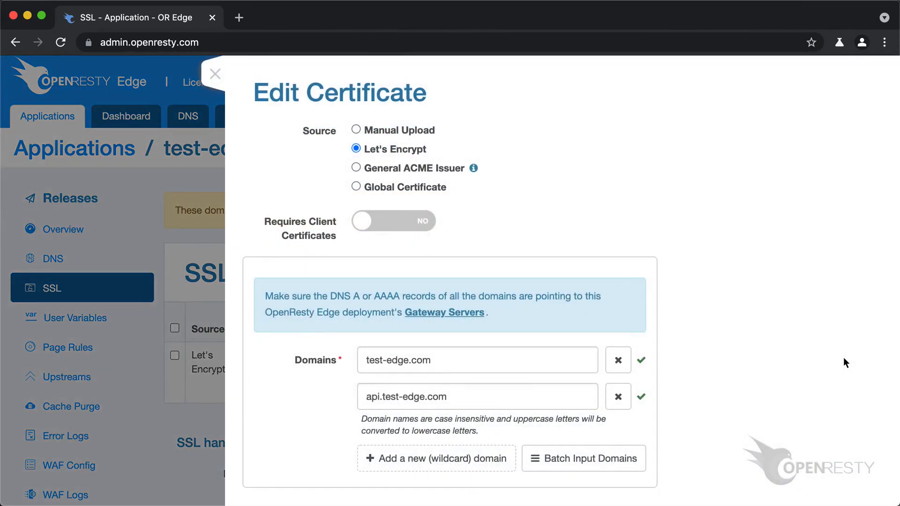
{"action": "scroll", "scroll_direction": "down", "scroll_amount": 3}
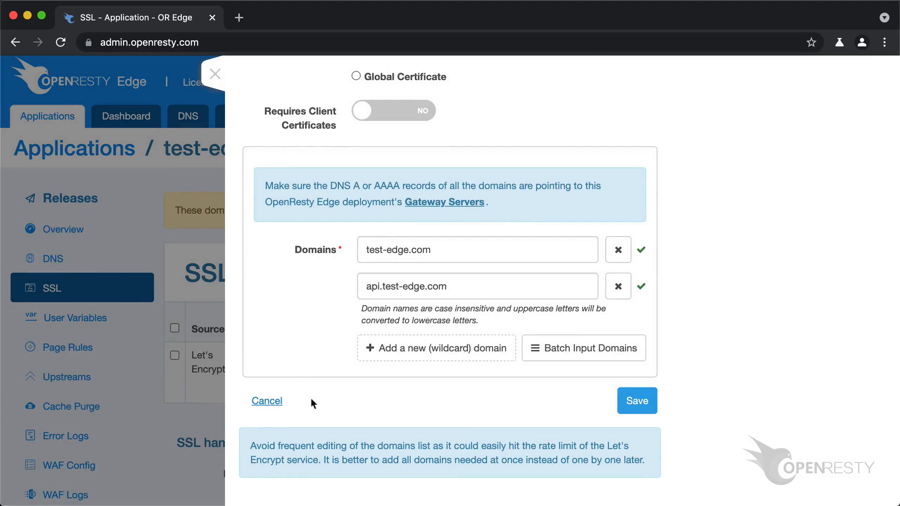
{"action": "left_click", "coordinate": [637, 401]}
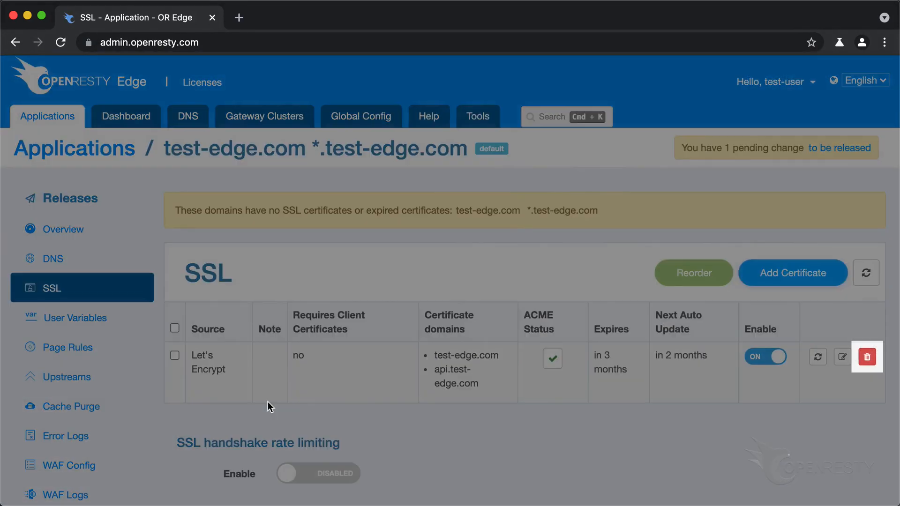
{"action": "left_click", "coordinate": [866, 356]}
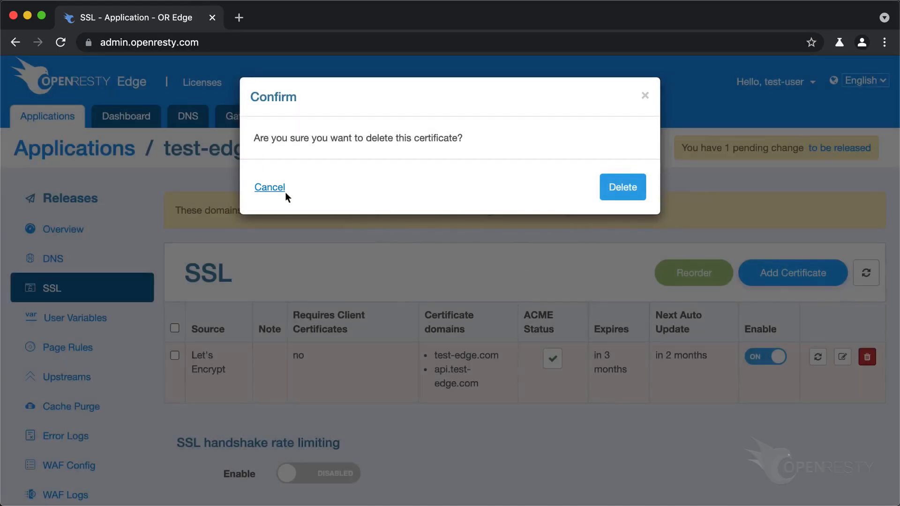
{"action": "left_click", "coordinate": [270, 187]}
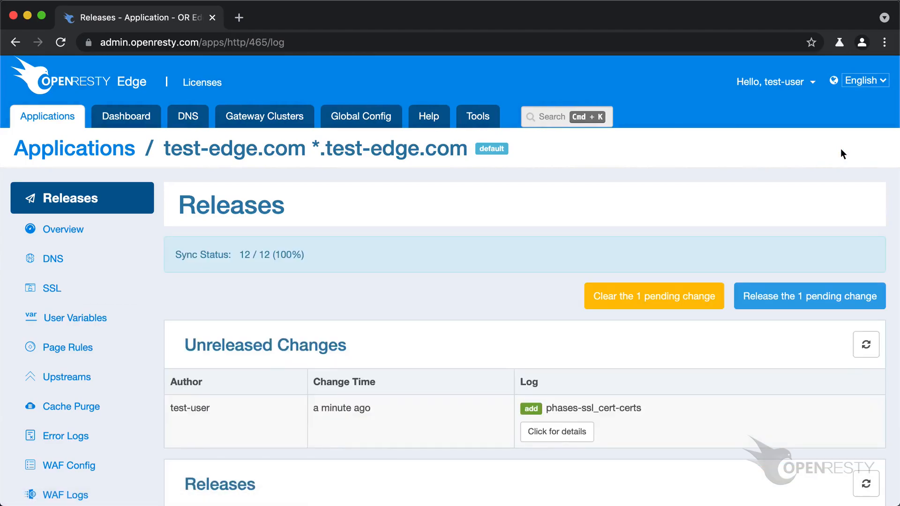
Step: Release the pending certificate change to the gateways, confirming the release
{"action": "left_click", "coordinate": [809, 296]}
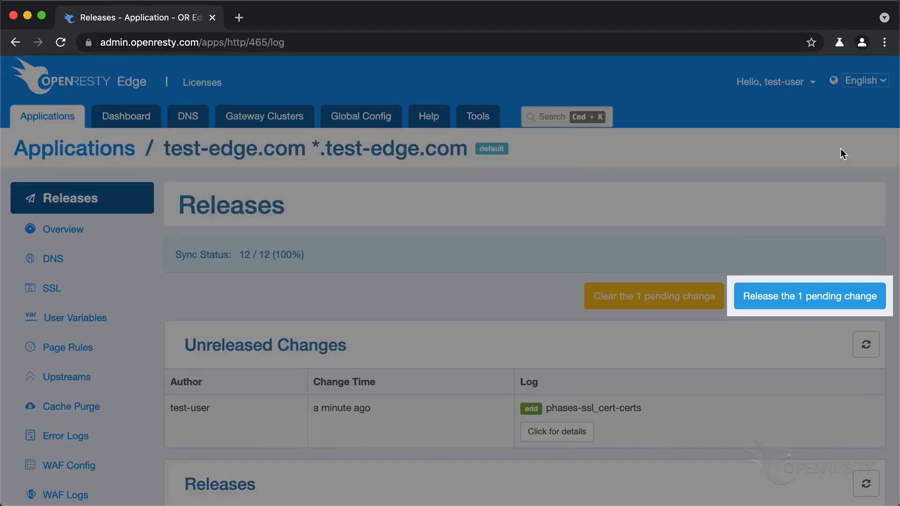
{"action": "left_click", "coordinate": [809, 297]}
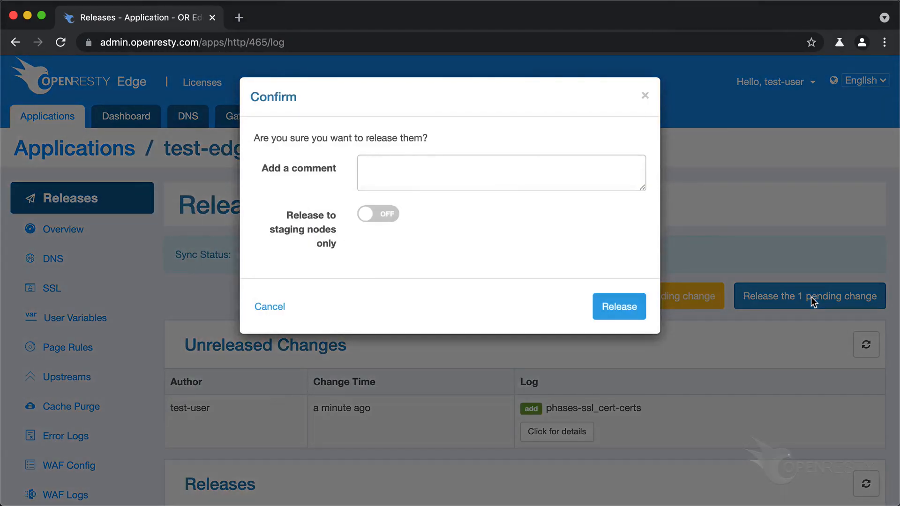
{"action": "mouse_move", "coordinate": [619, 306]}
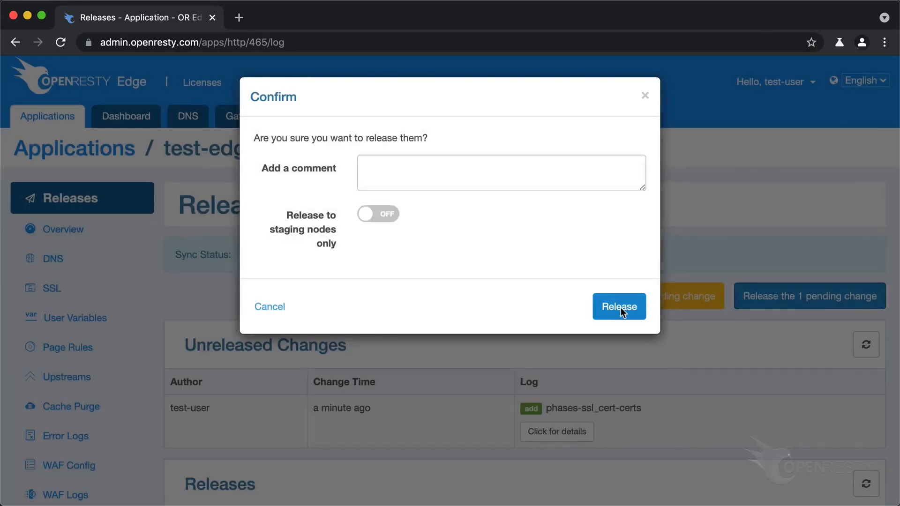
{"action": "left_click", "coordinate": [619, 306]}
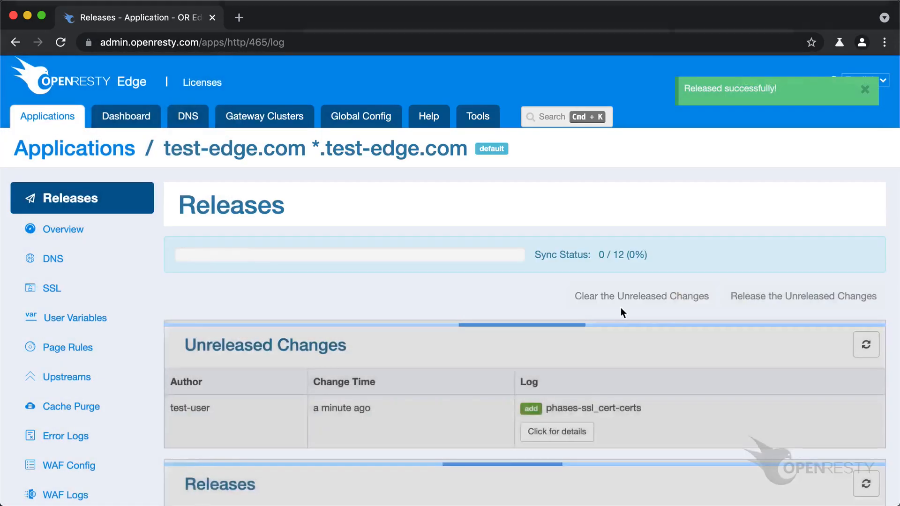
{"action": "left_click", "coordinate": [803, 296]}
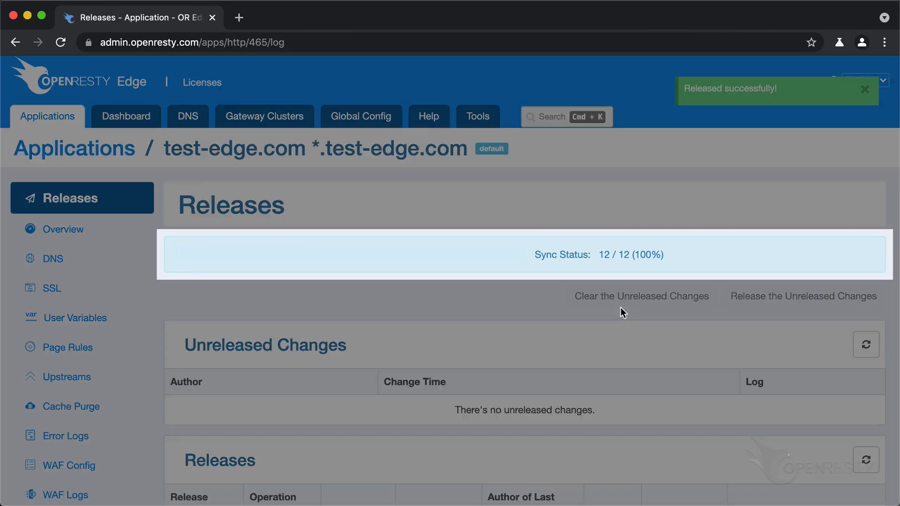
{"action": "left_click", "coordinate": [126, 116]}
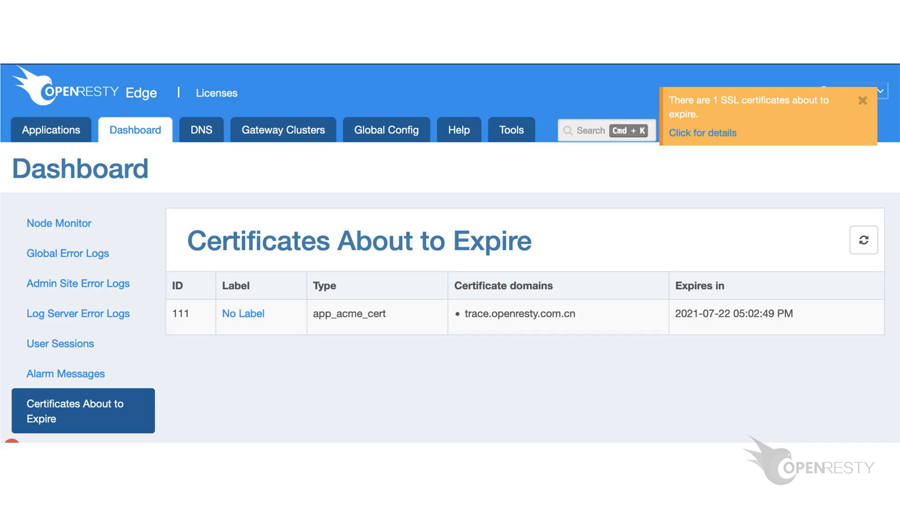
Step: Open a new browser tab for the OpenResty Edge admin site
{"action": "left_click", "coordinate": [47, 130]}
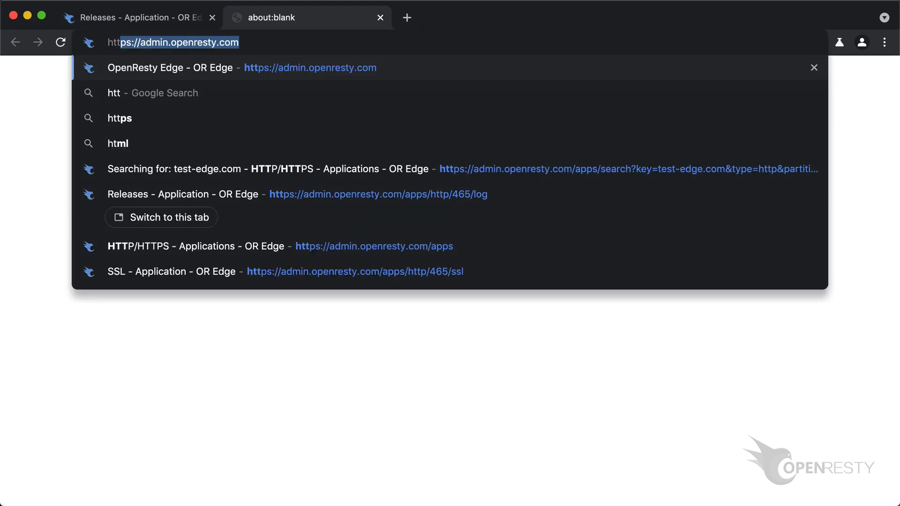
{"action": "type", "text": "https://test-edge"}
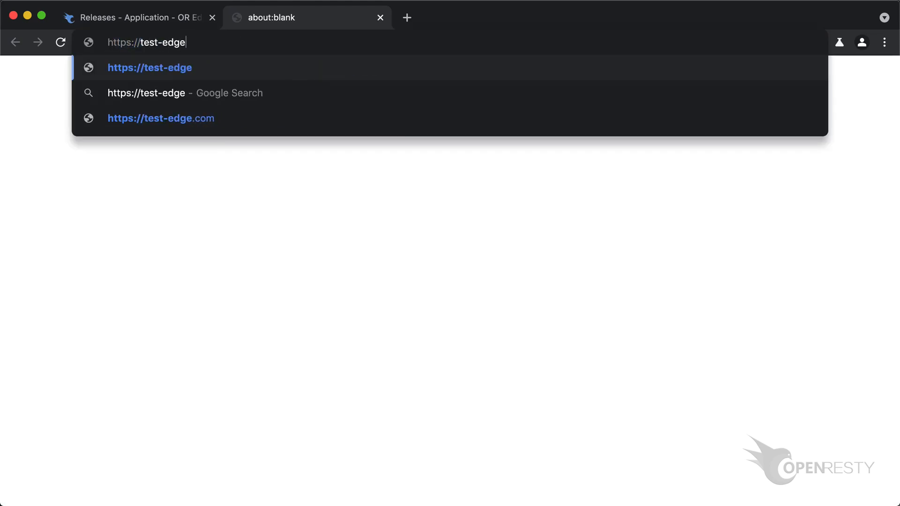
{"action": "left_click", "coordinate": [160, 118]}
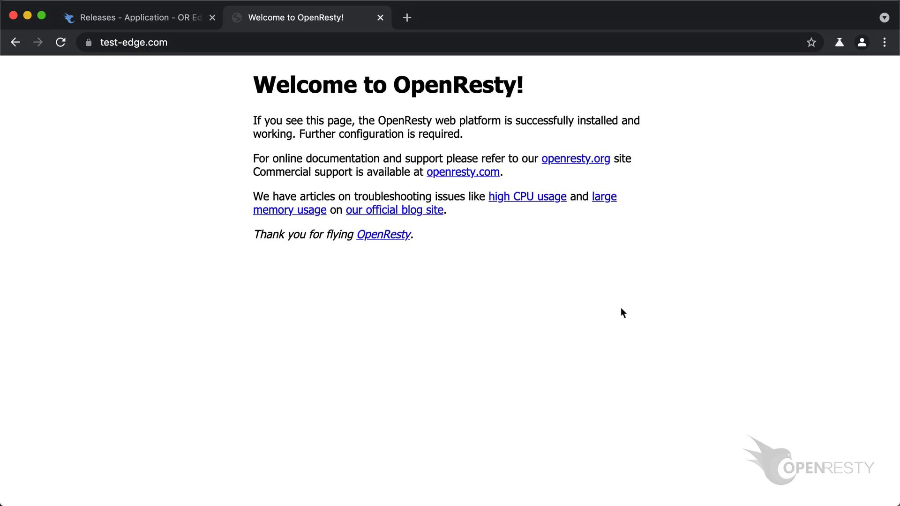
{"action": "type", "text": "https://admin.openresty.com"}
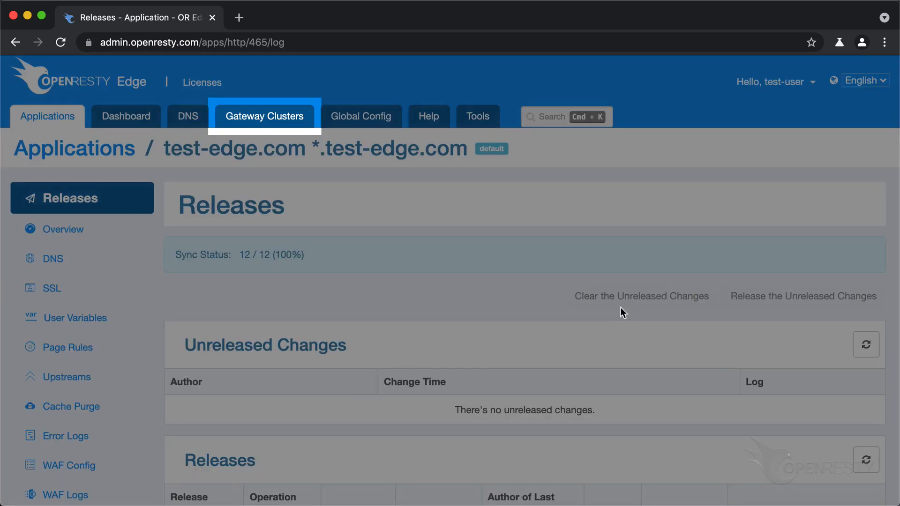
Step: Find the aws-sfo cluster in Gateway Clusters and select node IP 138.68.231.133
{"action": "left_click", "coordinate": [264, 117]}
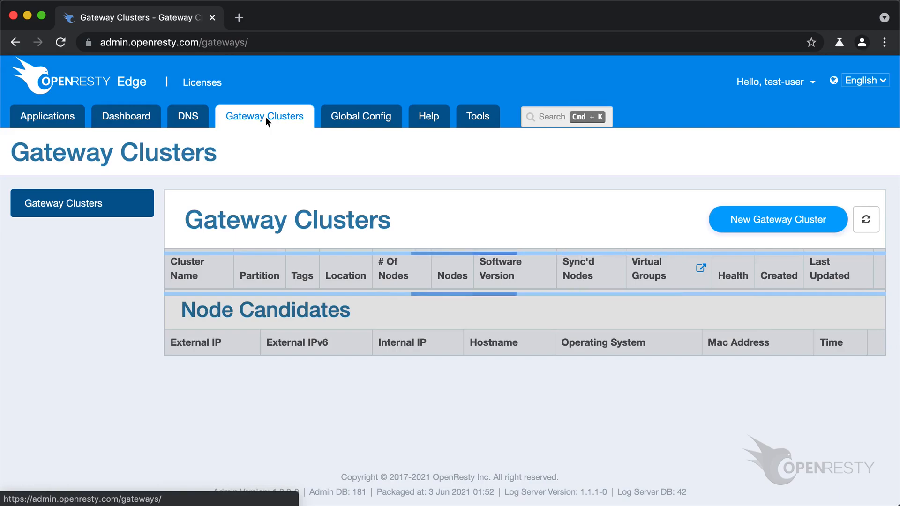
{"action": "scroll", "scroll_direction": "down", "scroll_amount": 3}
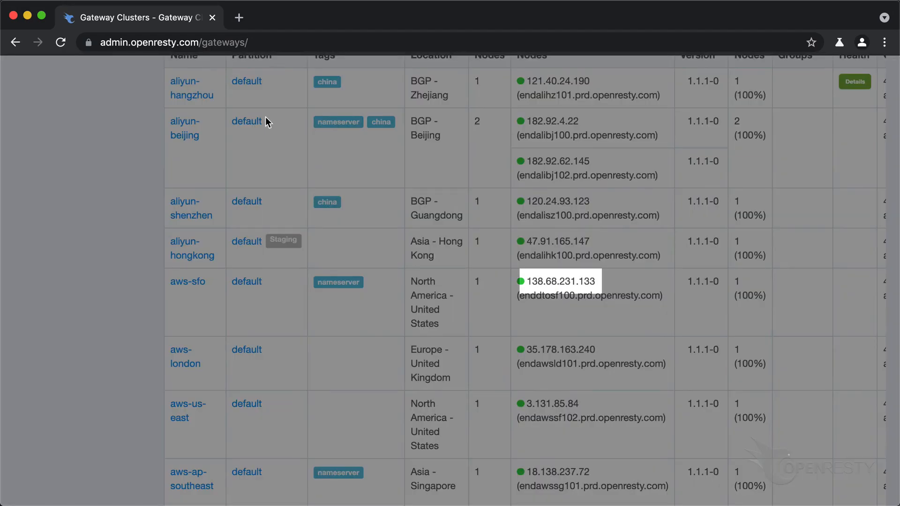
{"action": "left_click", "coordinate": [557, 282]}
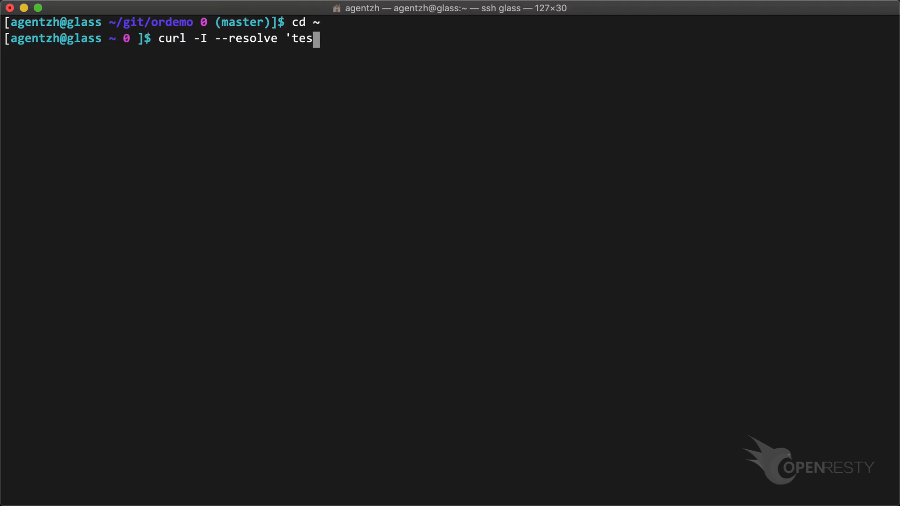
Step: Run curl -I resolving test-edge.com:443 to 138.68.231.133, getting HTTP/2 200
{"action": "type", "text": "t-edge.com:443:138.68.231.133' https://test-edge.c"}
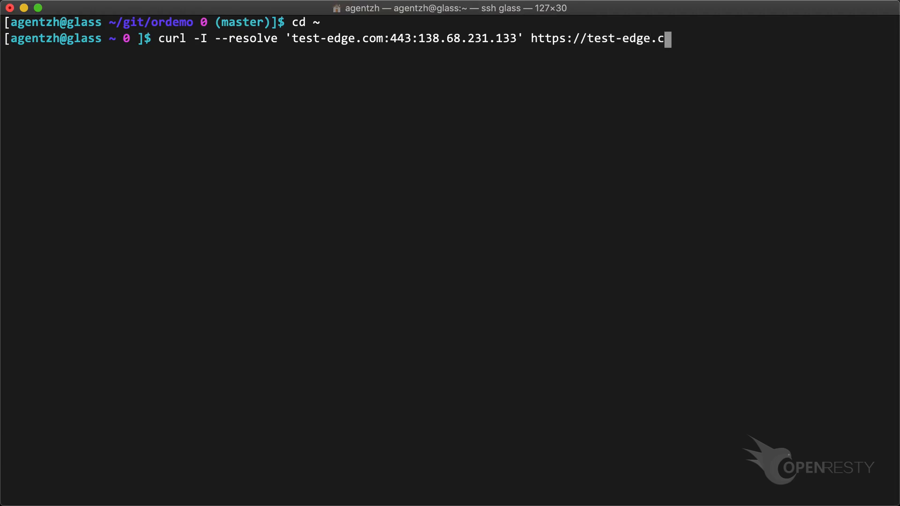
{"action": "key", "text": "Return"}
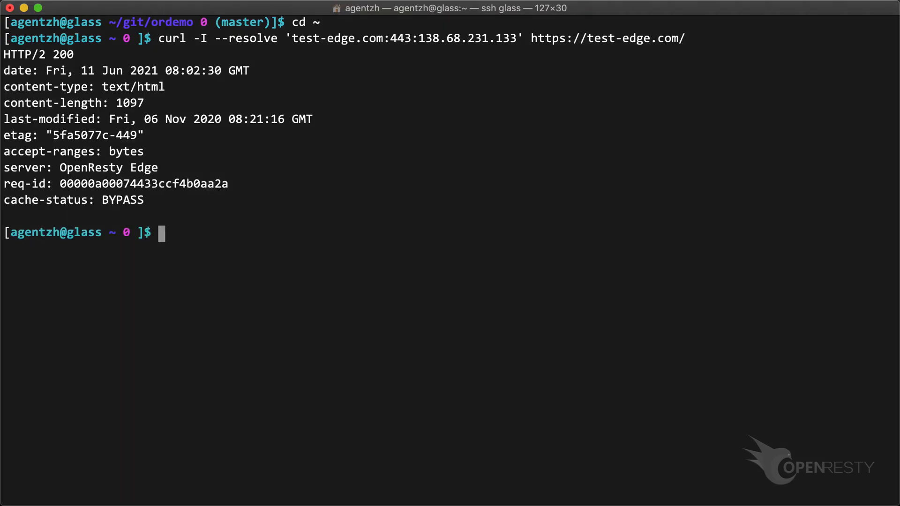
Step: Rerun the curl with -v piped to less and inspect the verified Let's Encrypt certificate
{"action": "type", "text": "curl -I --resolve 'test-edge.com:443:138.68.231.133' https://test-edge.com/ -v 2>&1 | less"}
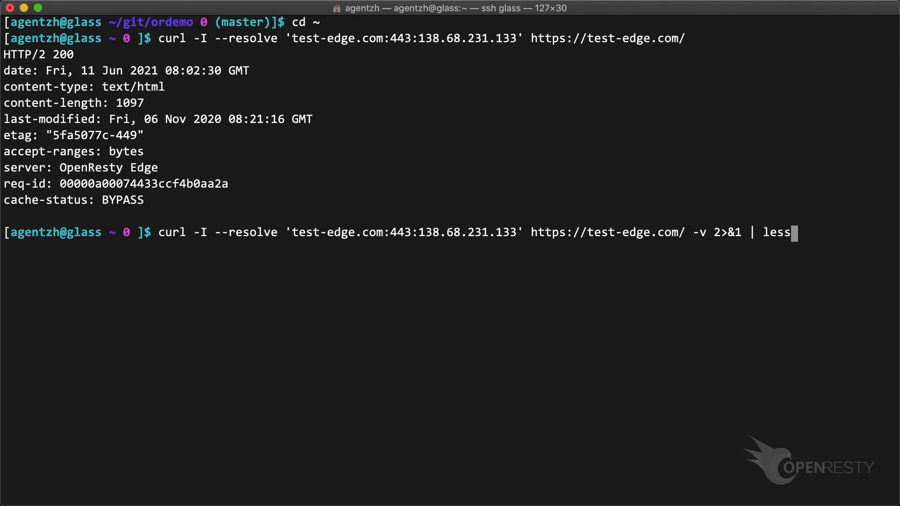
{"action": "key", "text": "Return"}
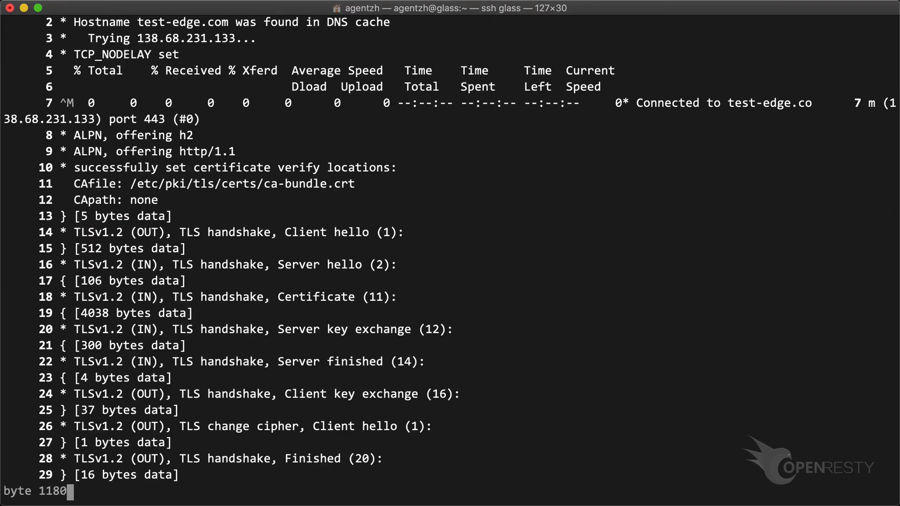
{"action": "scroll", "scroll_direction": "down", "scroll_amount": 3}
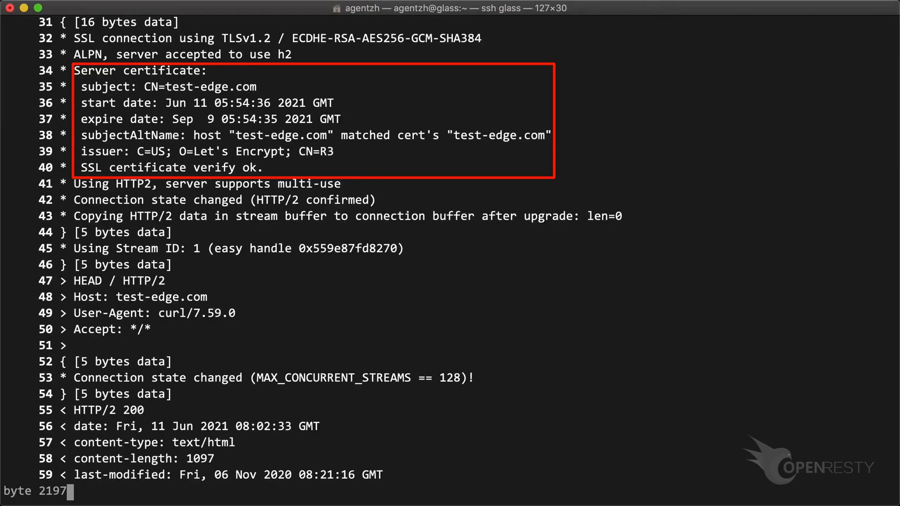
{"action": "key", "text": "q"}
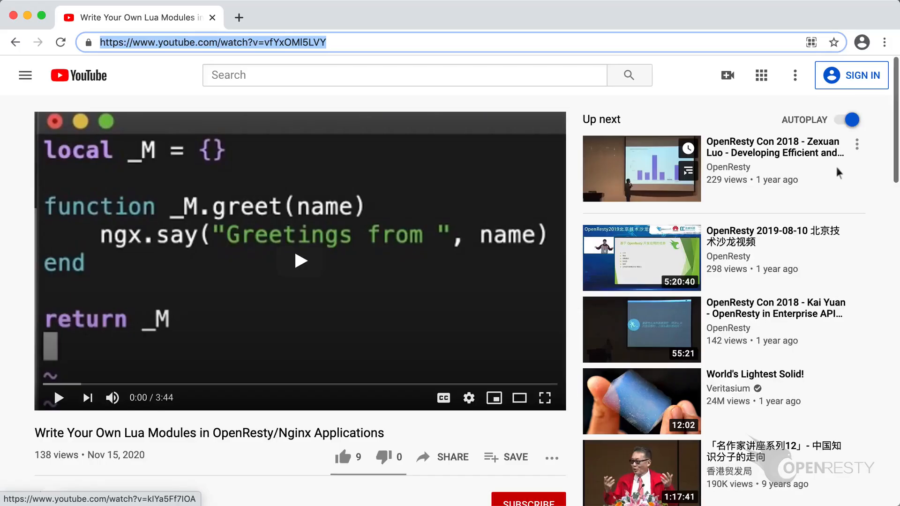
Step: Try subscribing to the OpenResty channel from the Lua modules tutorial video
{"action": "scroll", "scroll_direction": "down", "scroll_amount": 3}
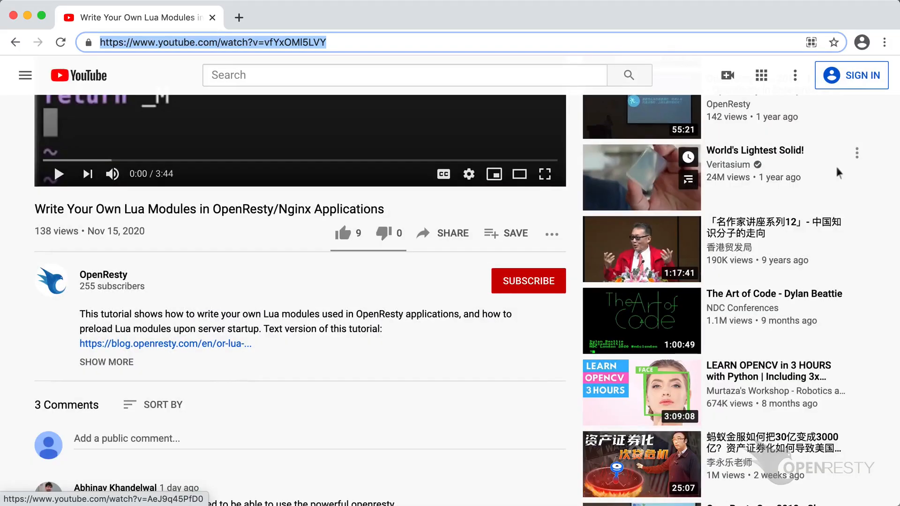
{"action": "left_click", "coordinate": [527, 281]}
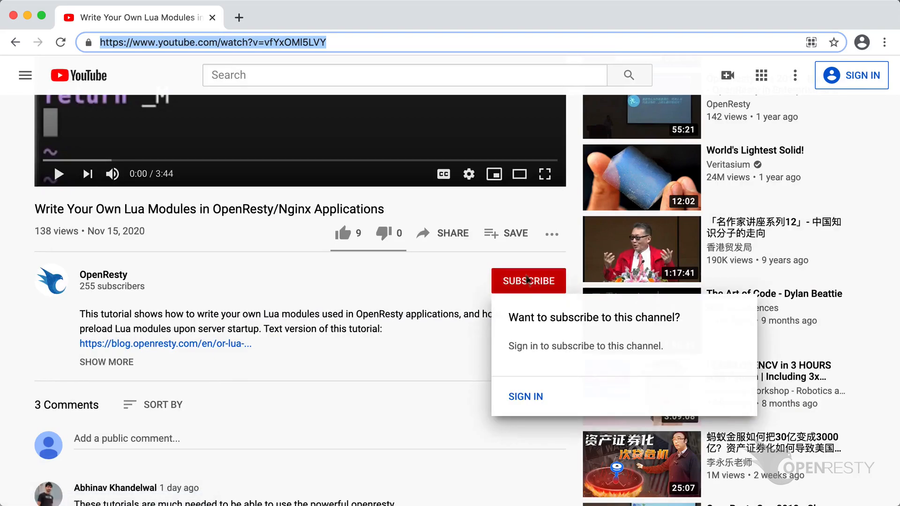